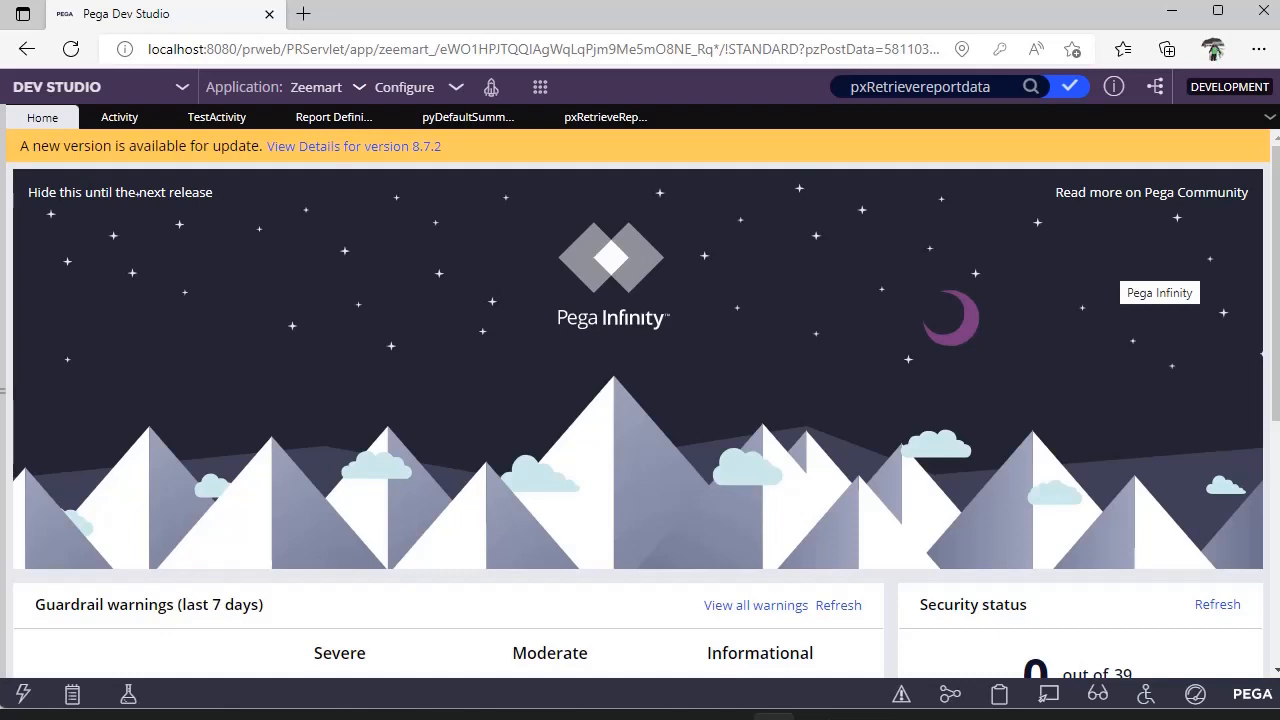
# - Show TestActivity's Steps with Obj-Open on ReportInfo, Property-Set and the pxRetrieveReportData call
pyautogui.click(216, 116)
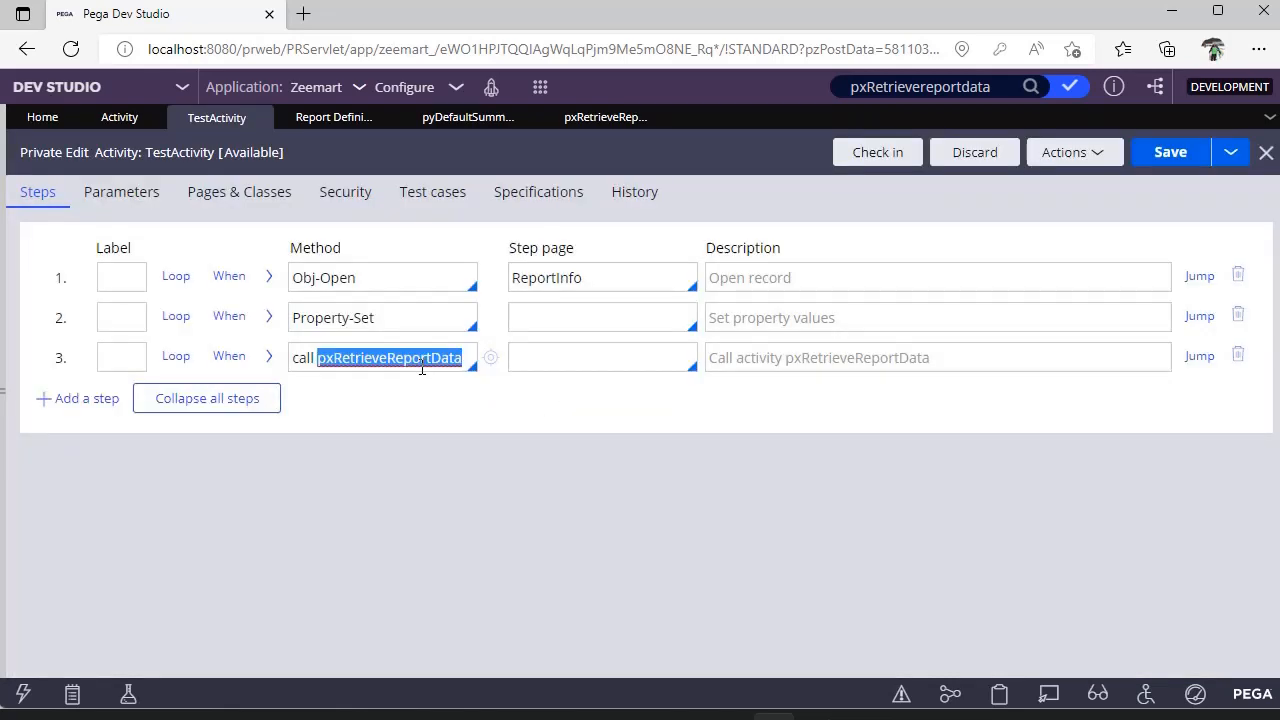
# - Review pxRetrieveReportData's seven parameters, highlighting required pyReportName, pyReportClass and the report parameter page
pyautogui.click(428, 356)
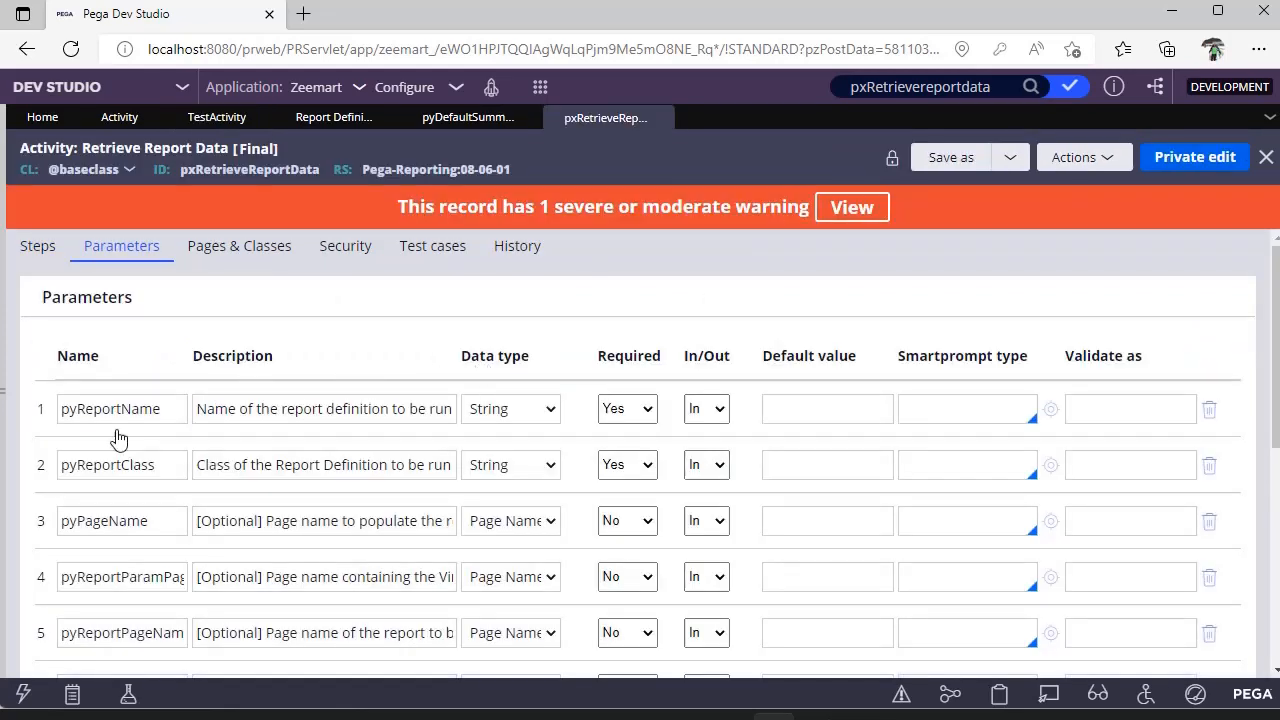
pyautogui.click(120, 408)
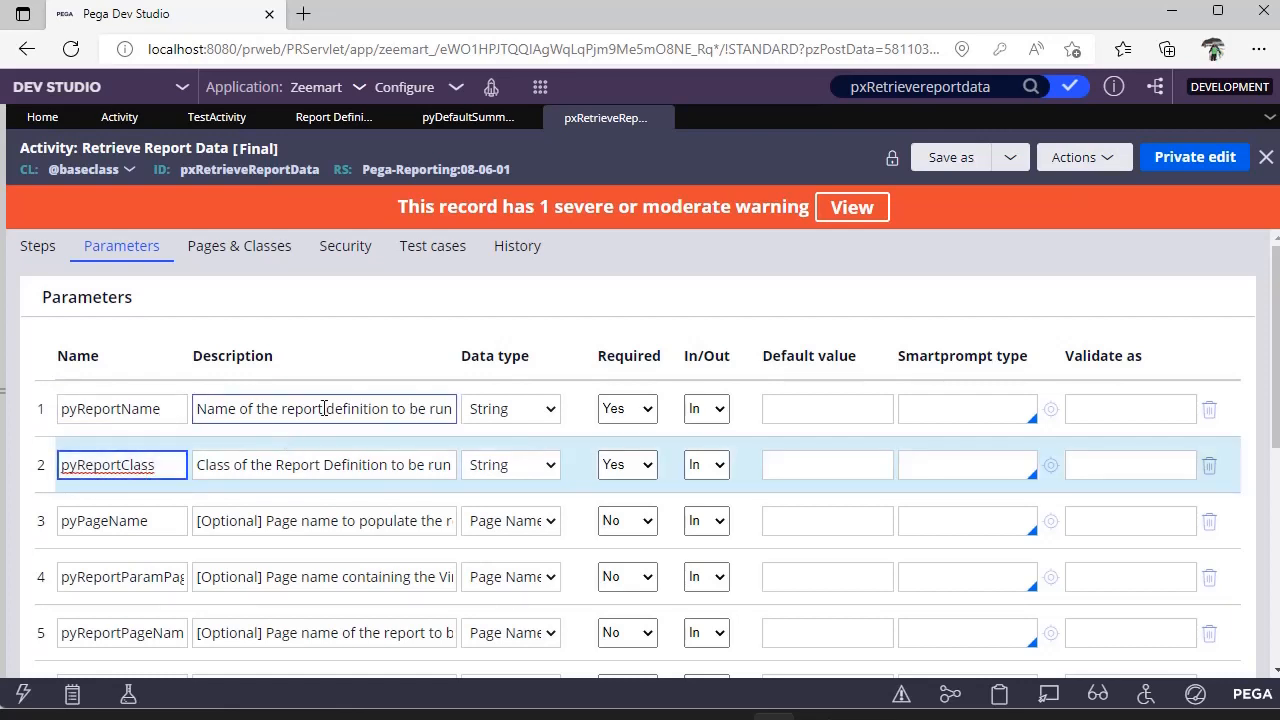
pyautogui.doubleClick(296, 464)
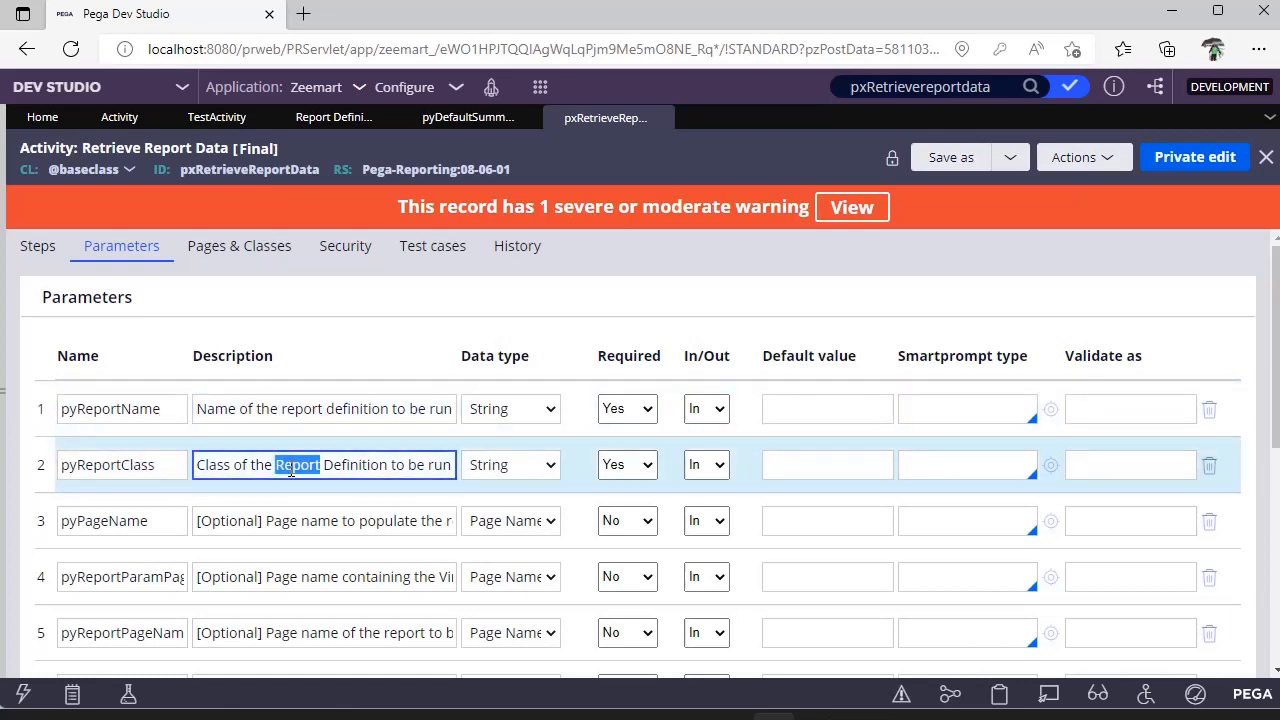
pyautogui.click(120, 520)
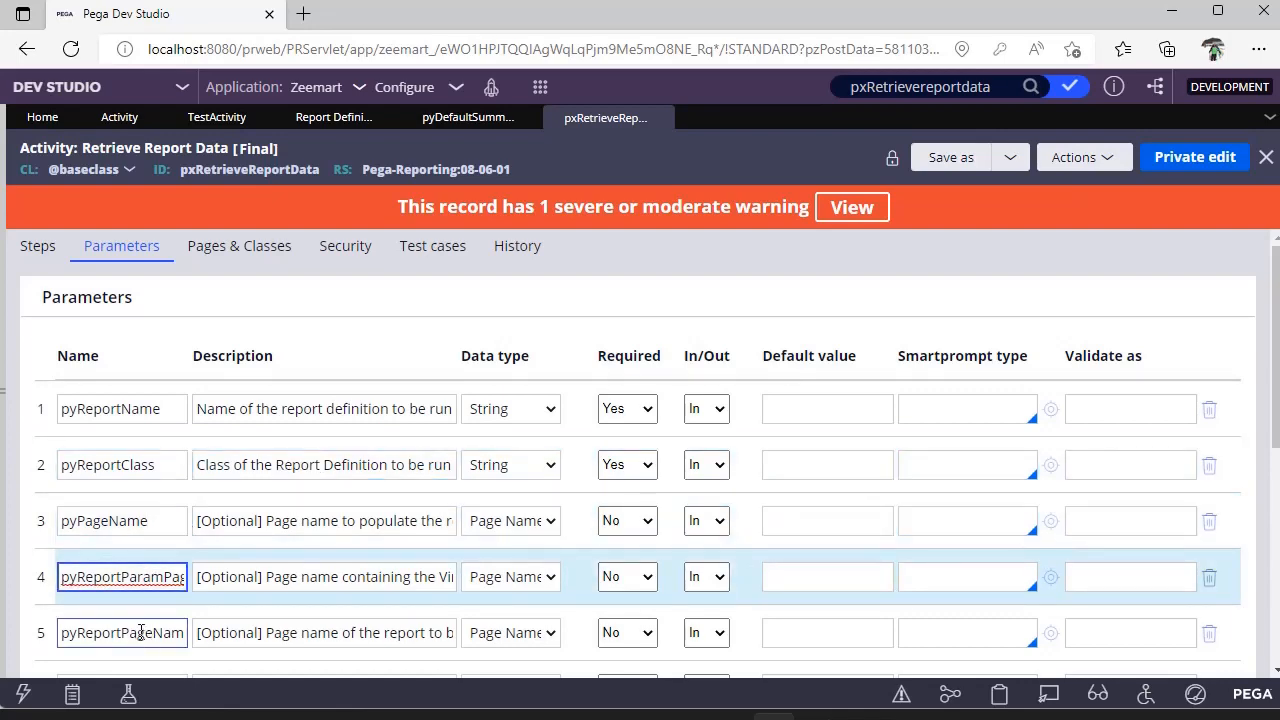
pyautogui.scroll(-3)
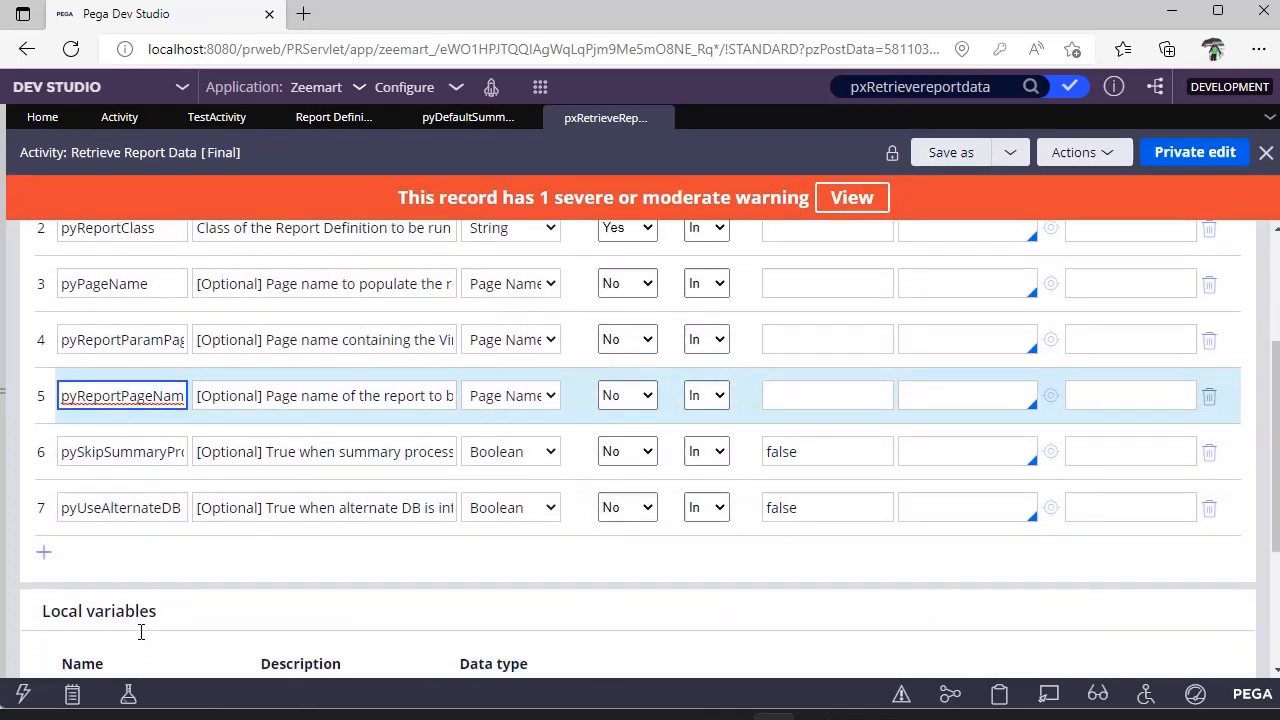
pyautogui.scroll(3)
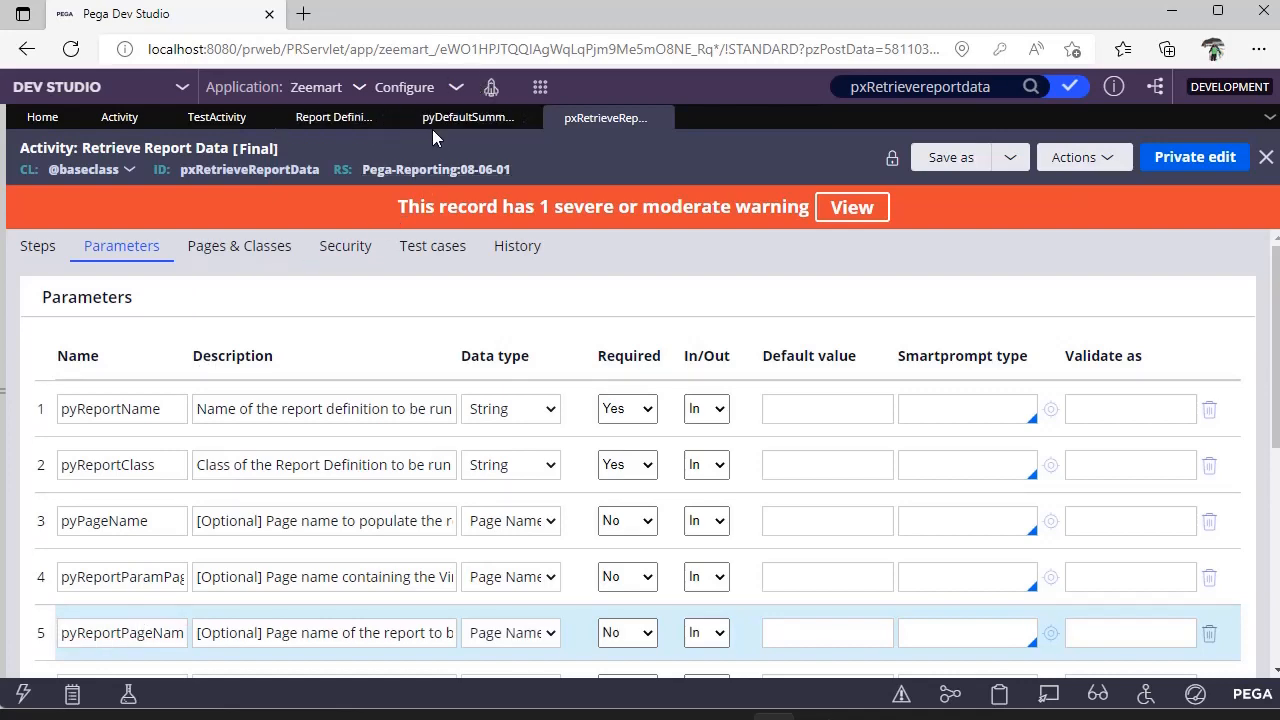
pyautogui.click(468, 116)
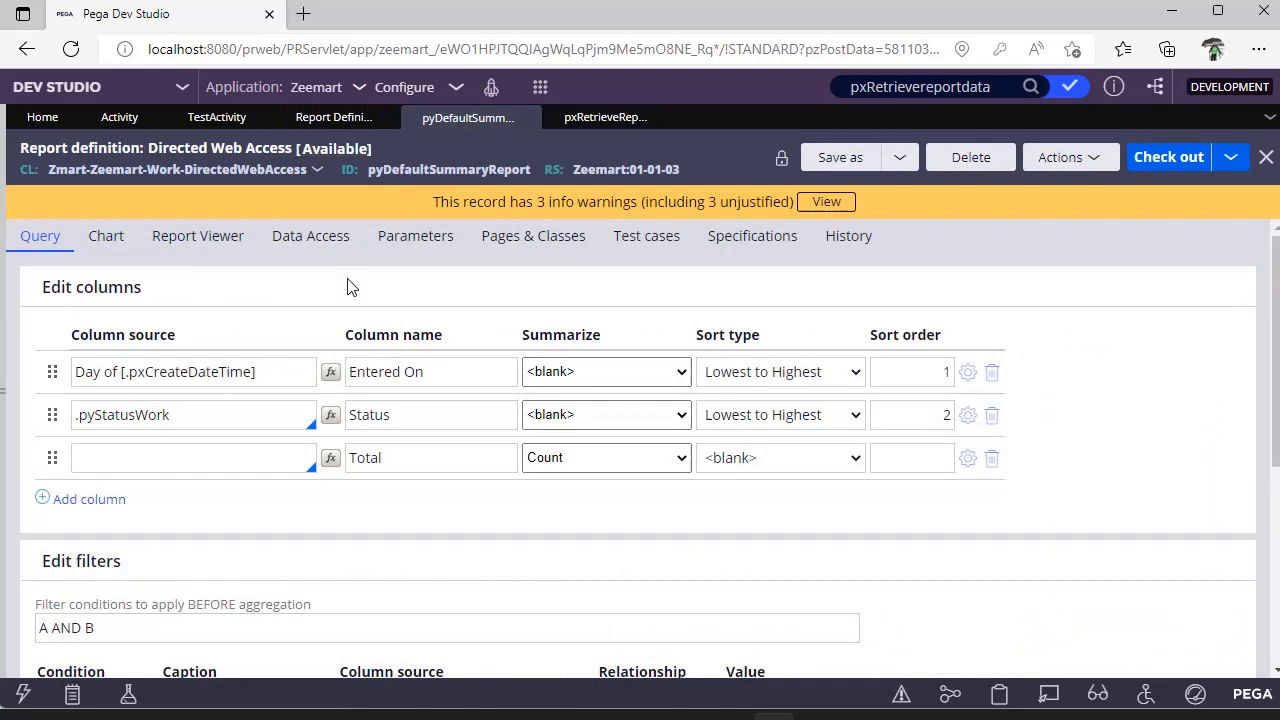
pyautogui.click(310, 236)
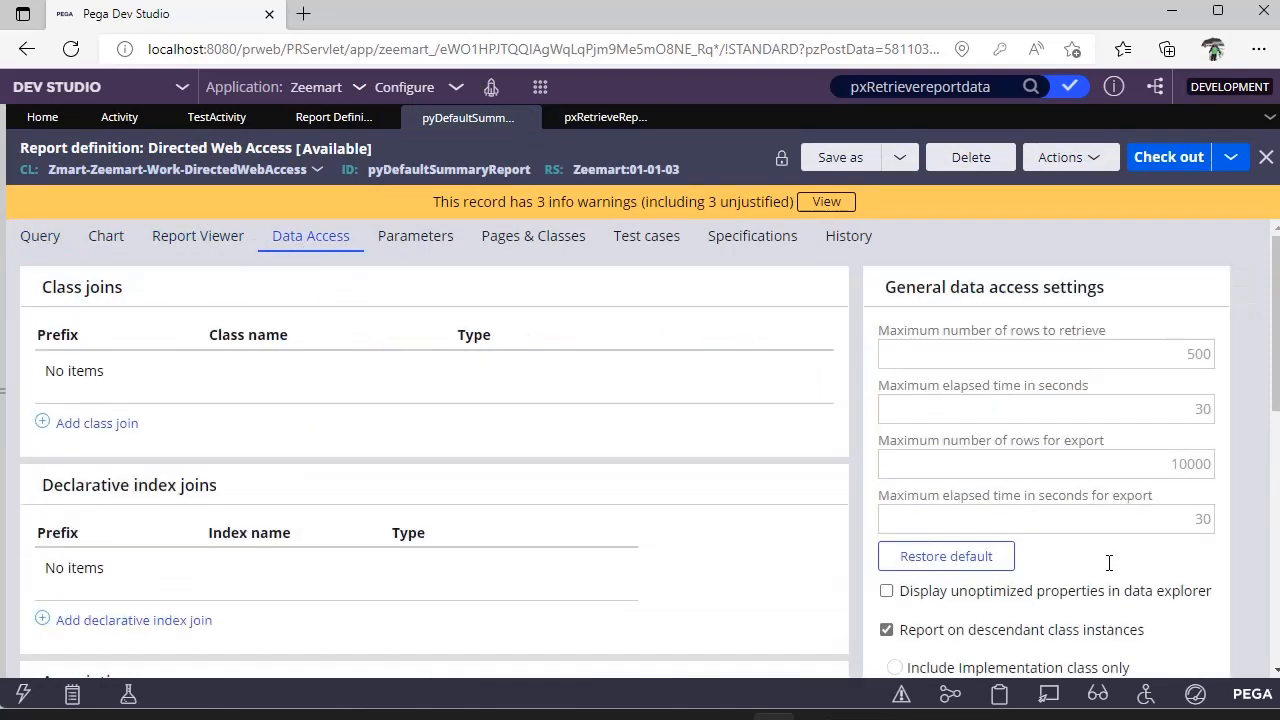
pyautogui.click(1044, 352)
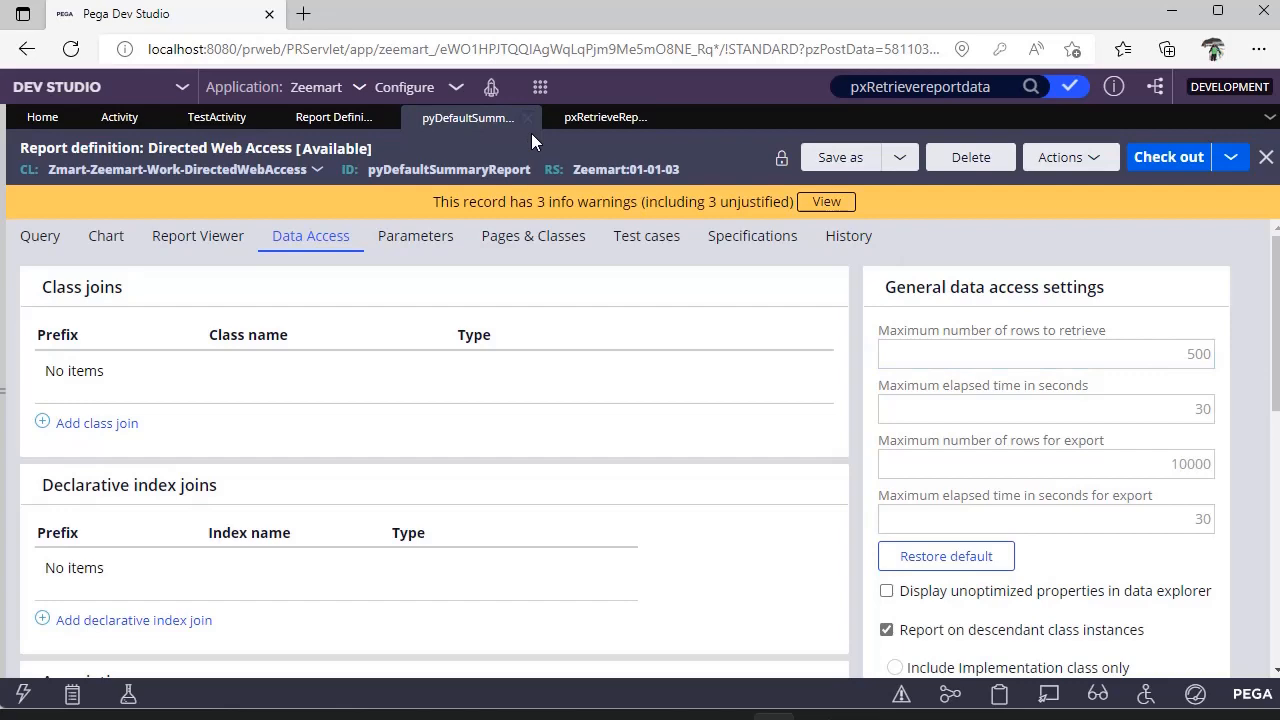
pyautogui.click(604, 116)
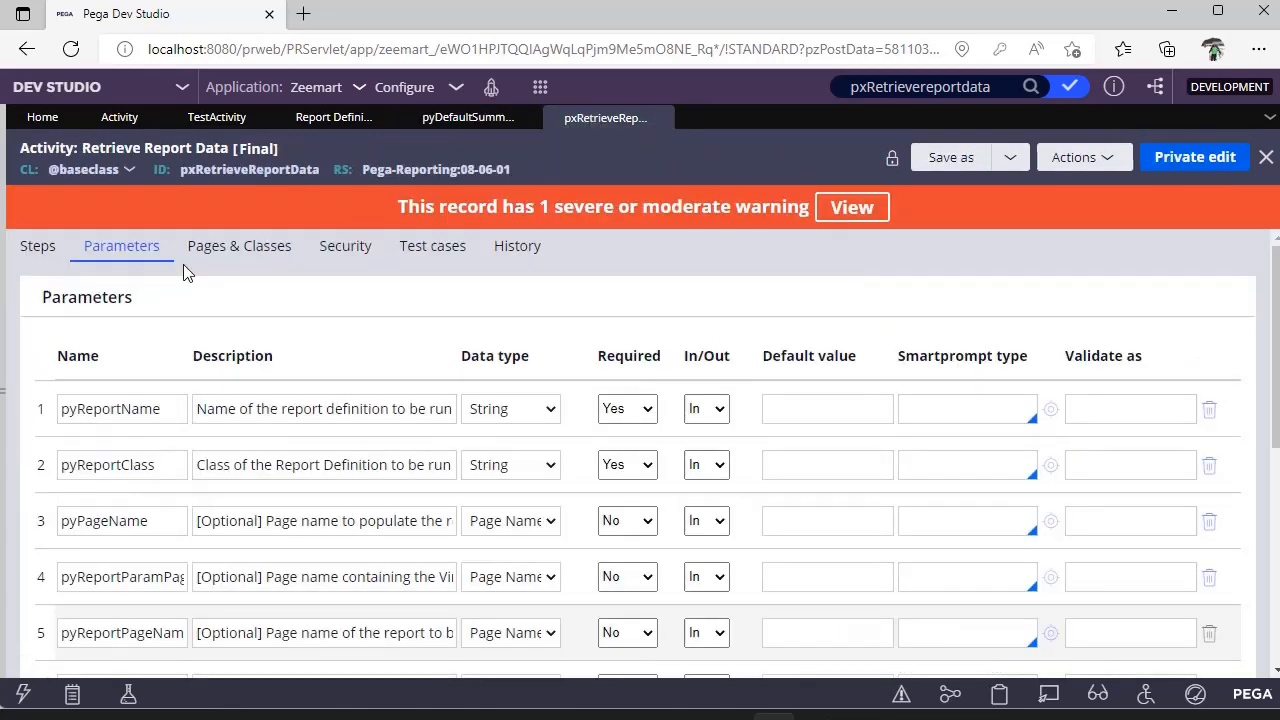
pyautogui.moveTo(224, 138)
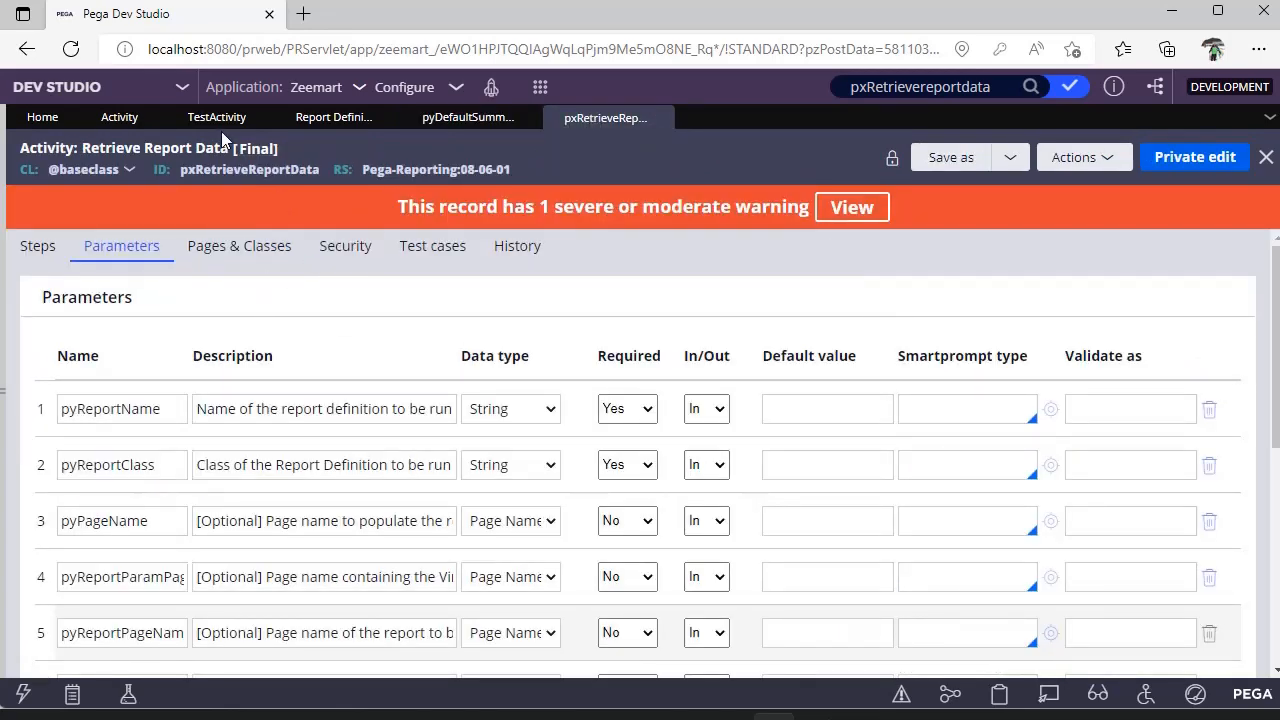
# - Expand step 1 Obj-Open to show pyClassName Rule-Obj-Report-Definition and pyStreamName pyDefaultSummaryReport
pyautogui.click(216, 116)
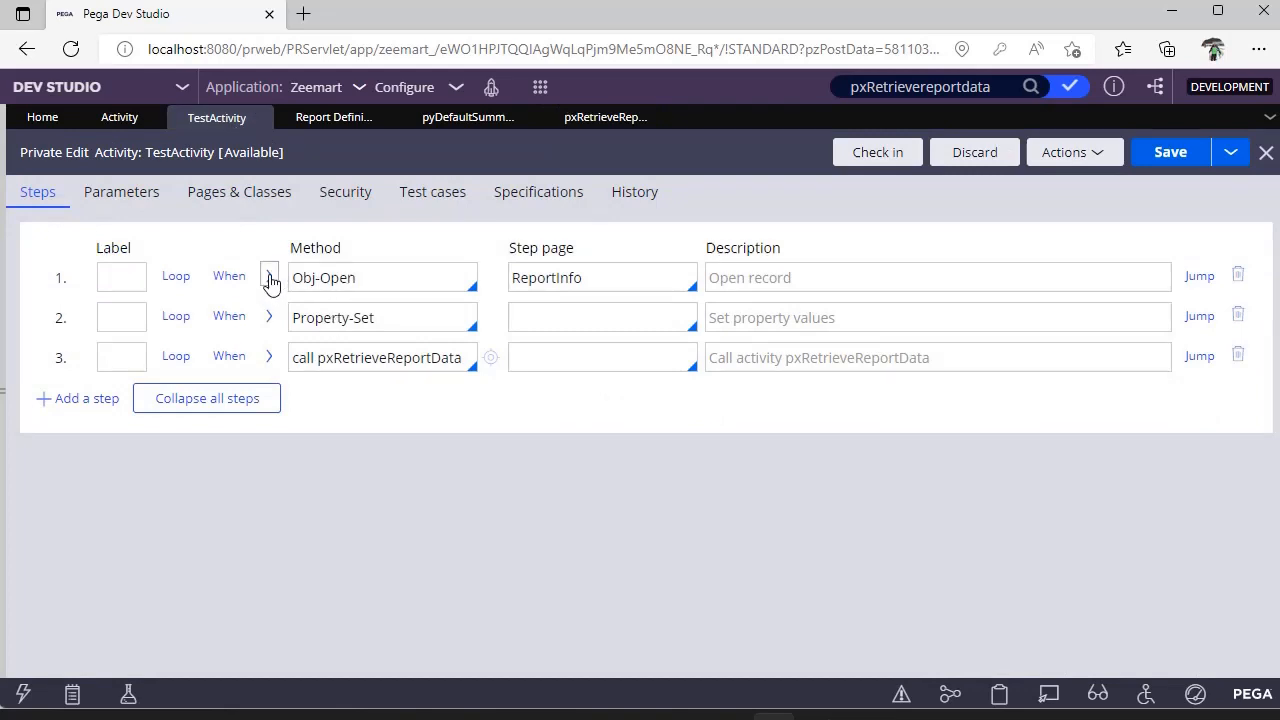
pyautogui.click(268, 276)
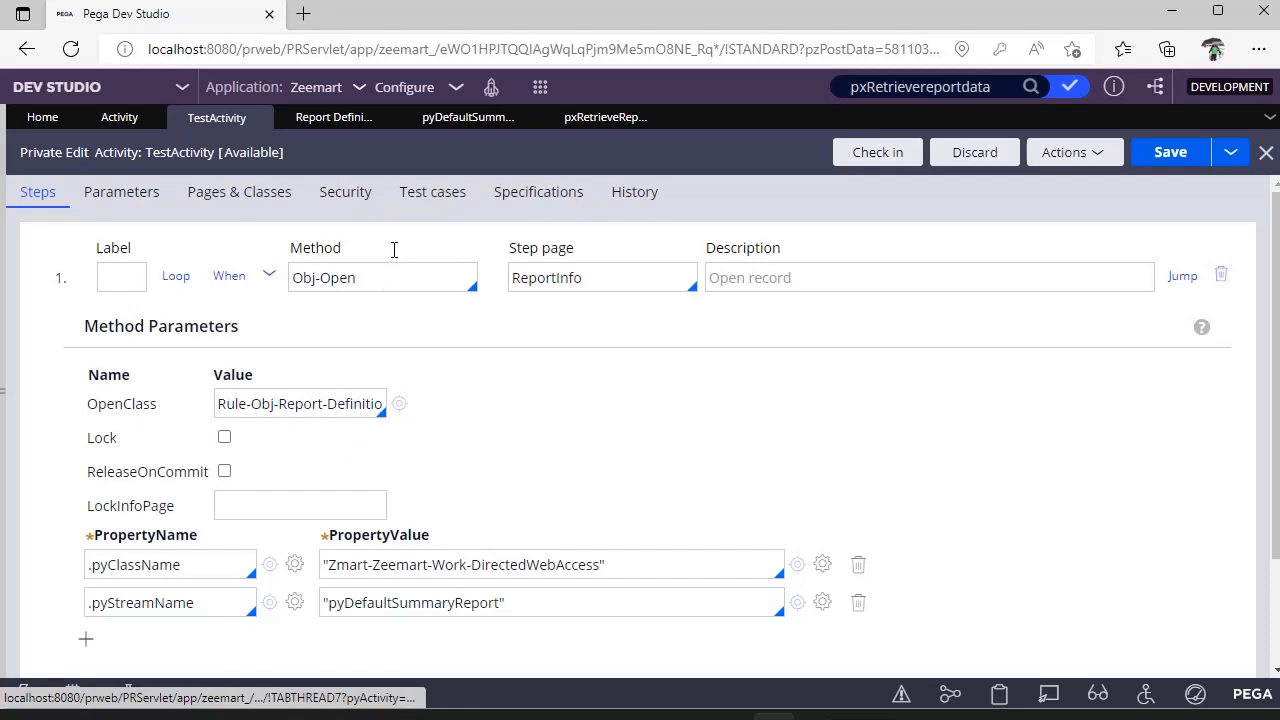
# - Confirm pyDefaultSummaryReport applies to Zmart-Zeemart-Work-DirectedWebAccess and highlight DirectedWebAccess in pyClassName
pyautogui.click(332, 116)
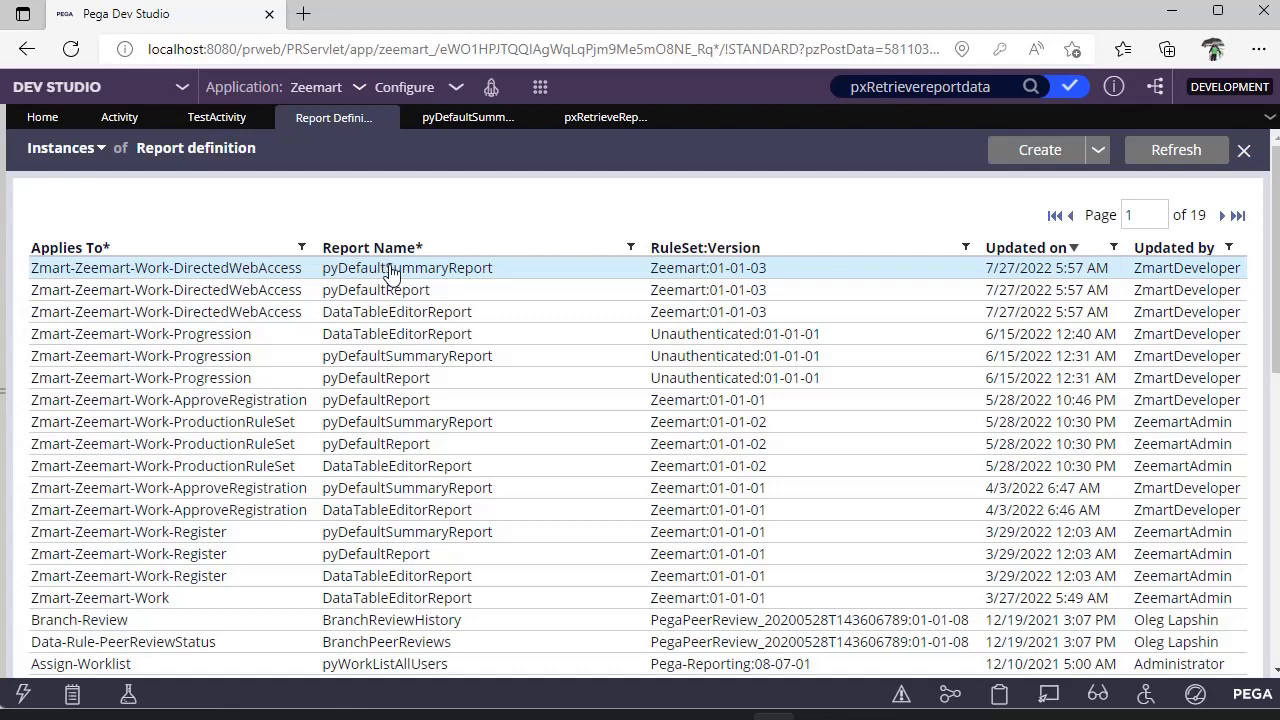
pyautogui.moveTo(196, 136)
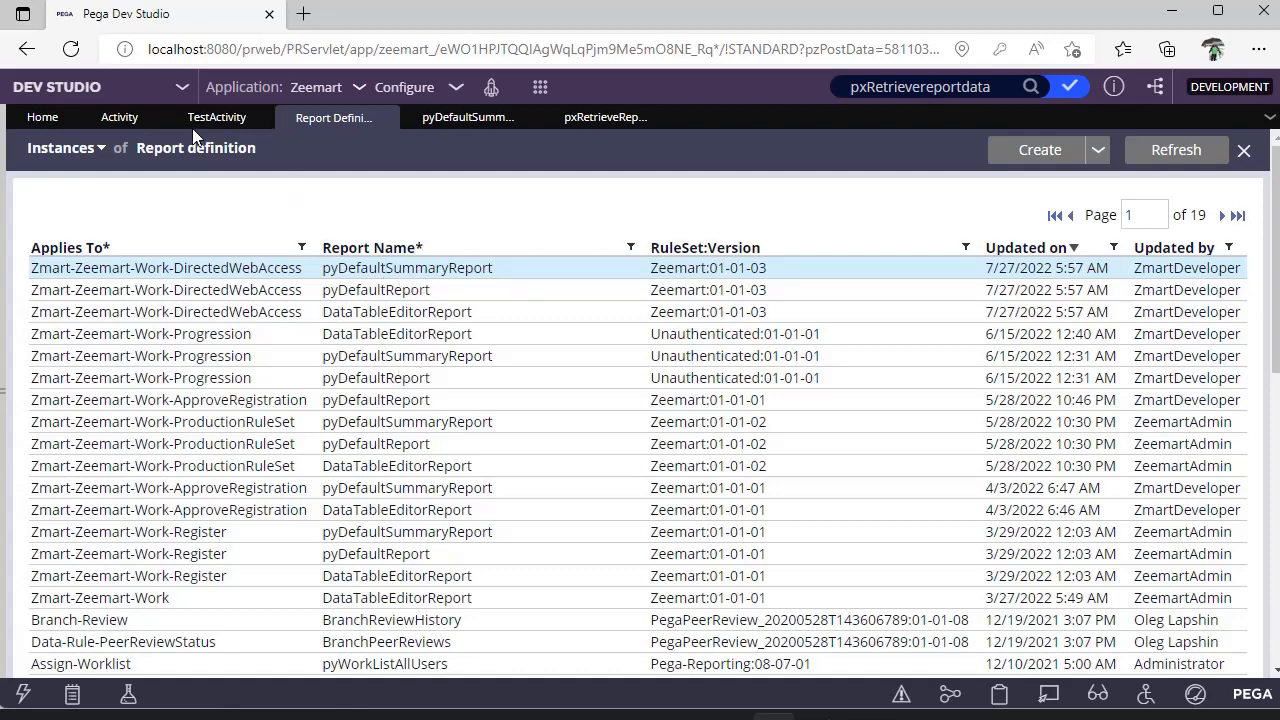
pyautogui.click(216, 116)
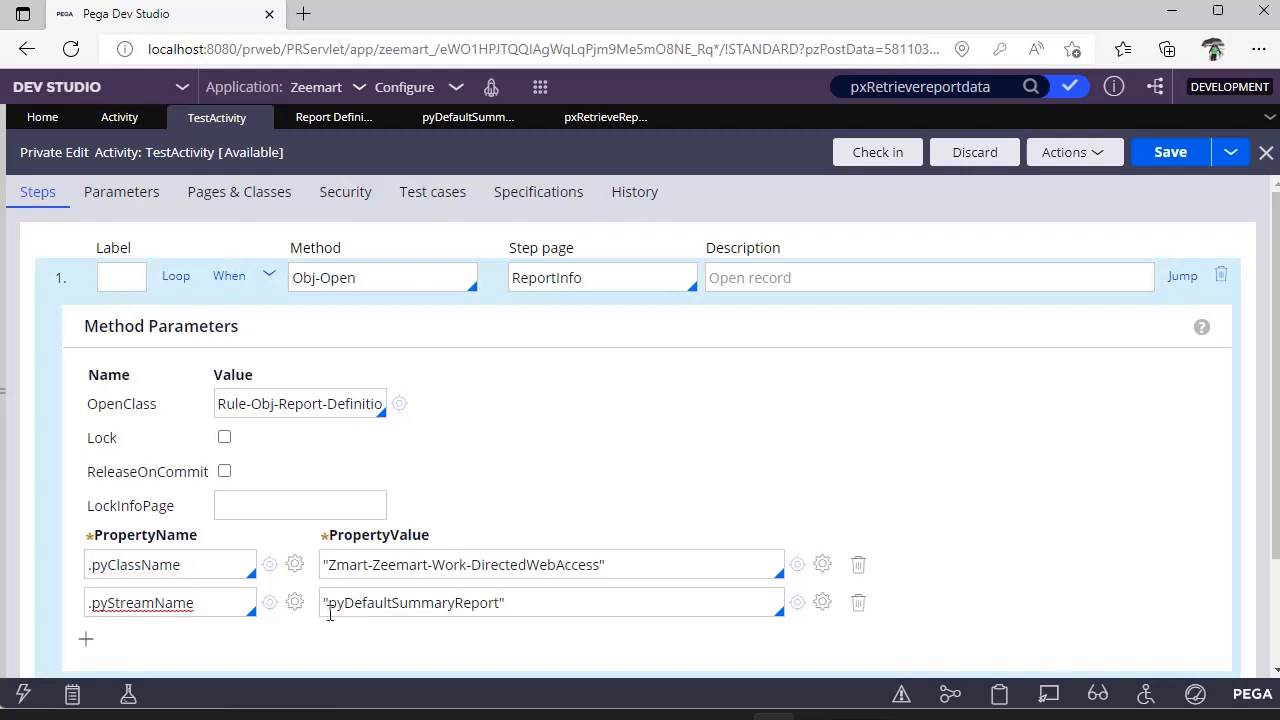
pyautogui.moveTo(448, 620)
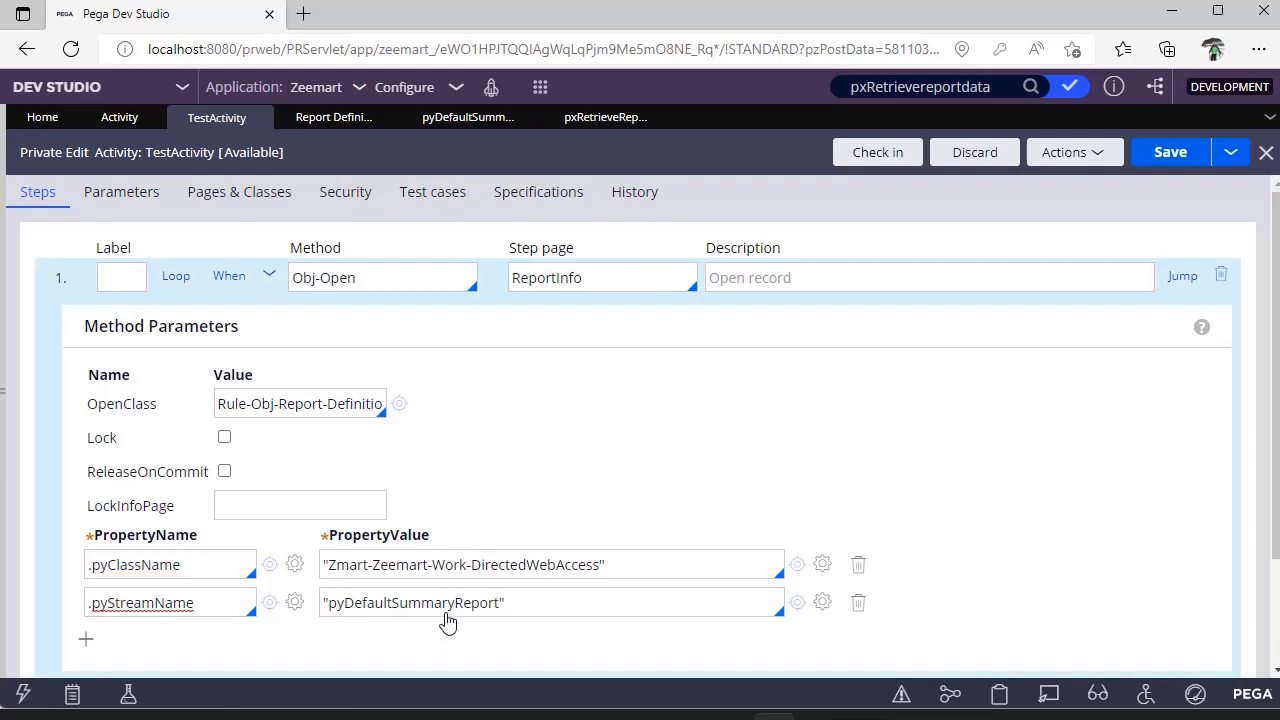
pyautogui.doubleClick(536, 564)
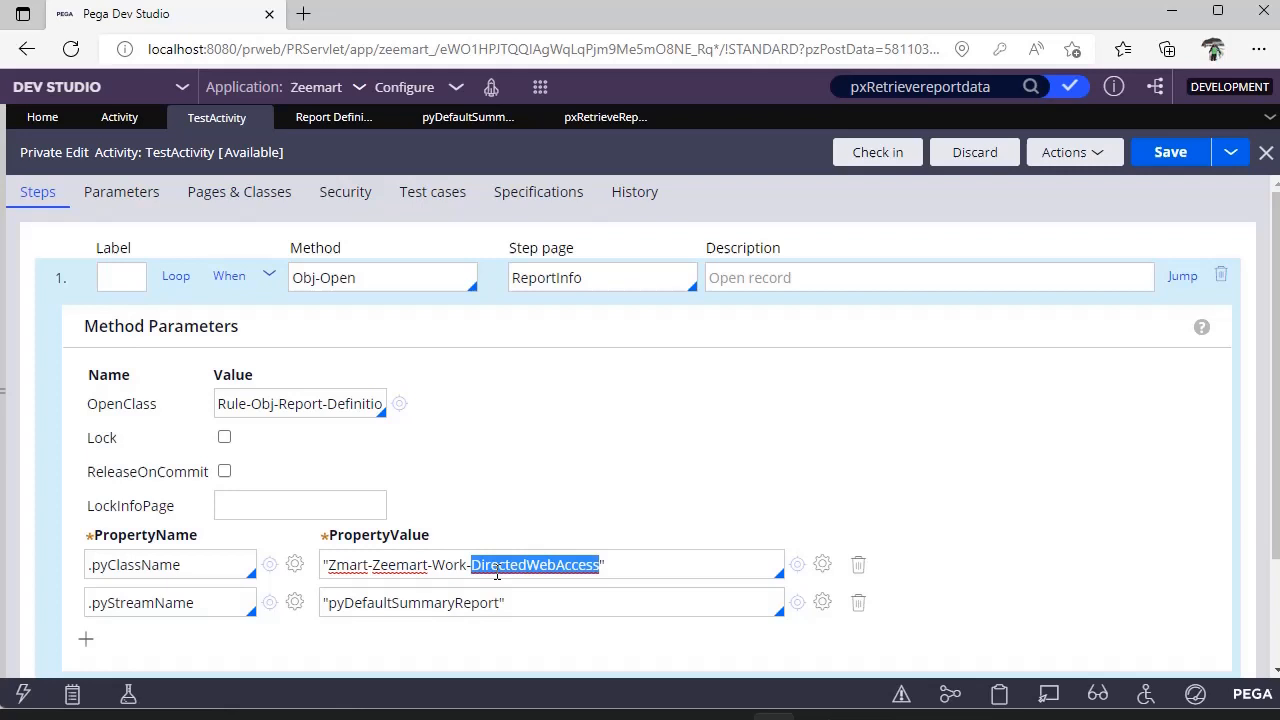
pyautogui.moveTo(1128, 396)
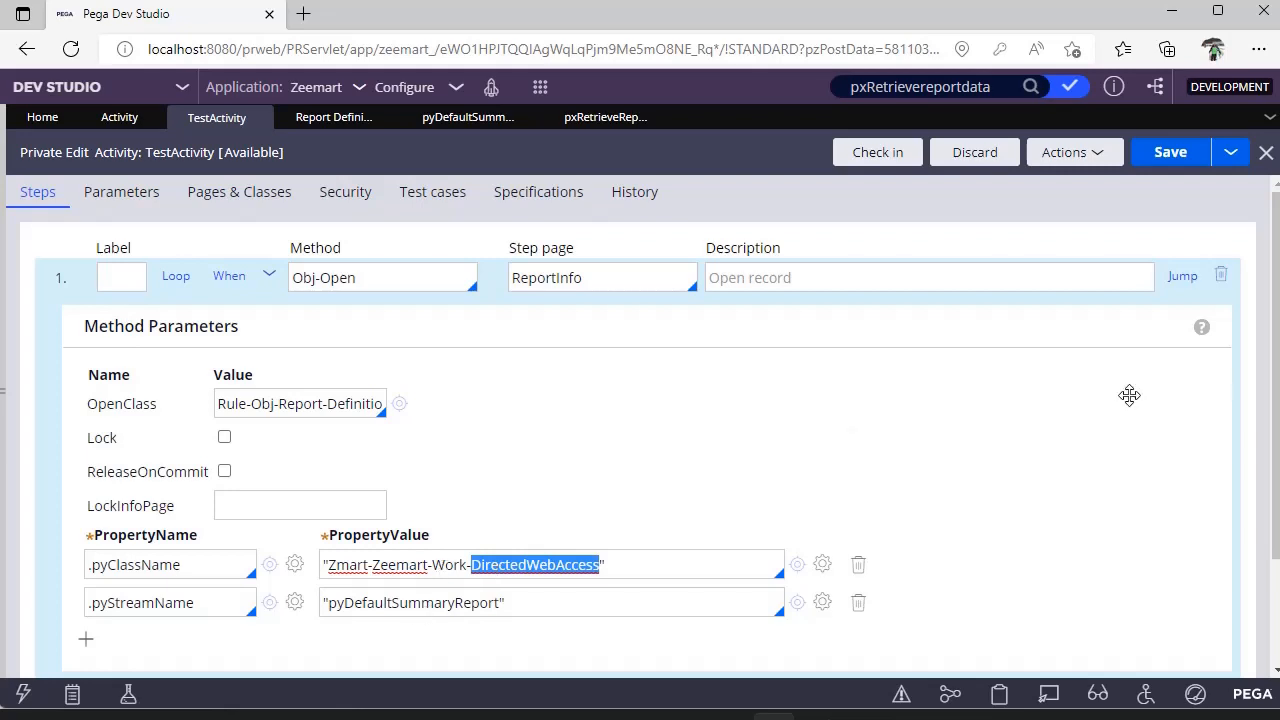
pyautogui.moveTo(1274, 388)
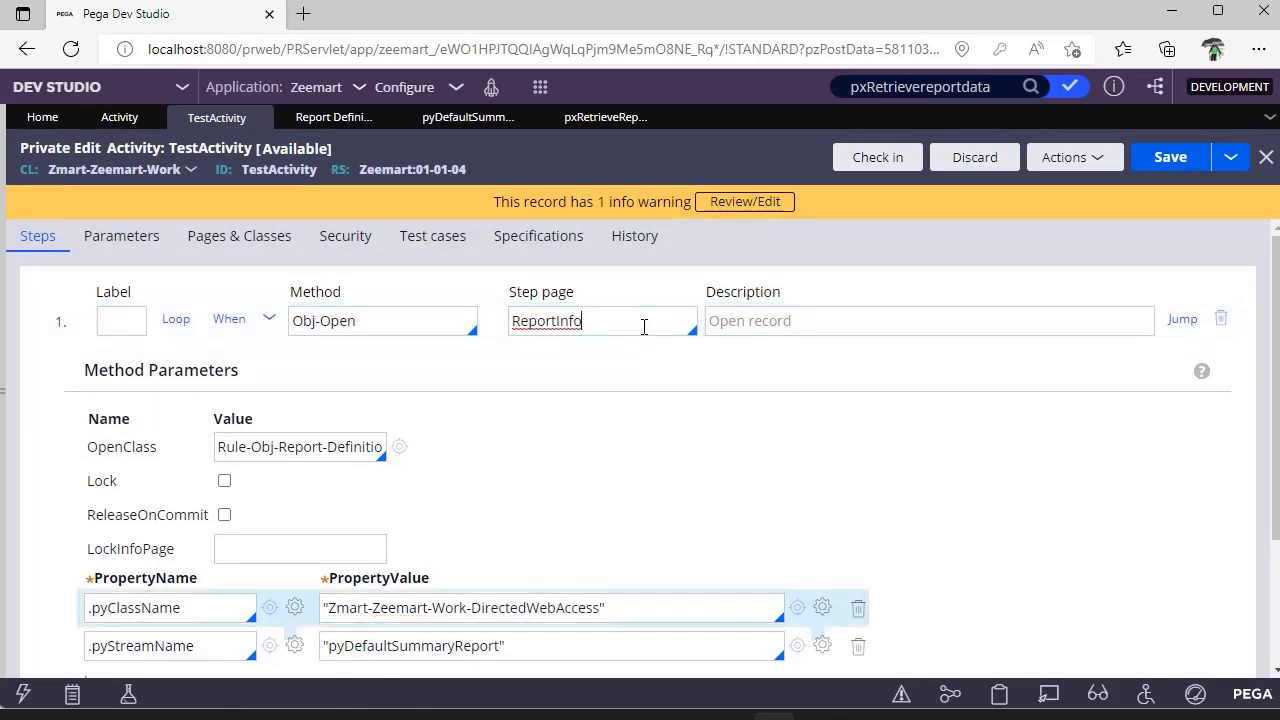
# - Highlight step 2 Property-Set assigning ReportInfo.pyUI.pyMaxRecords the value Param.RecordCount
pyautogui.scroll(-3)
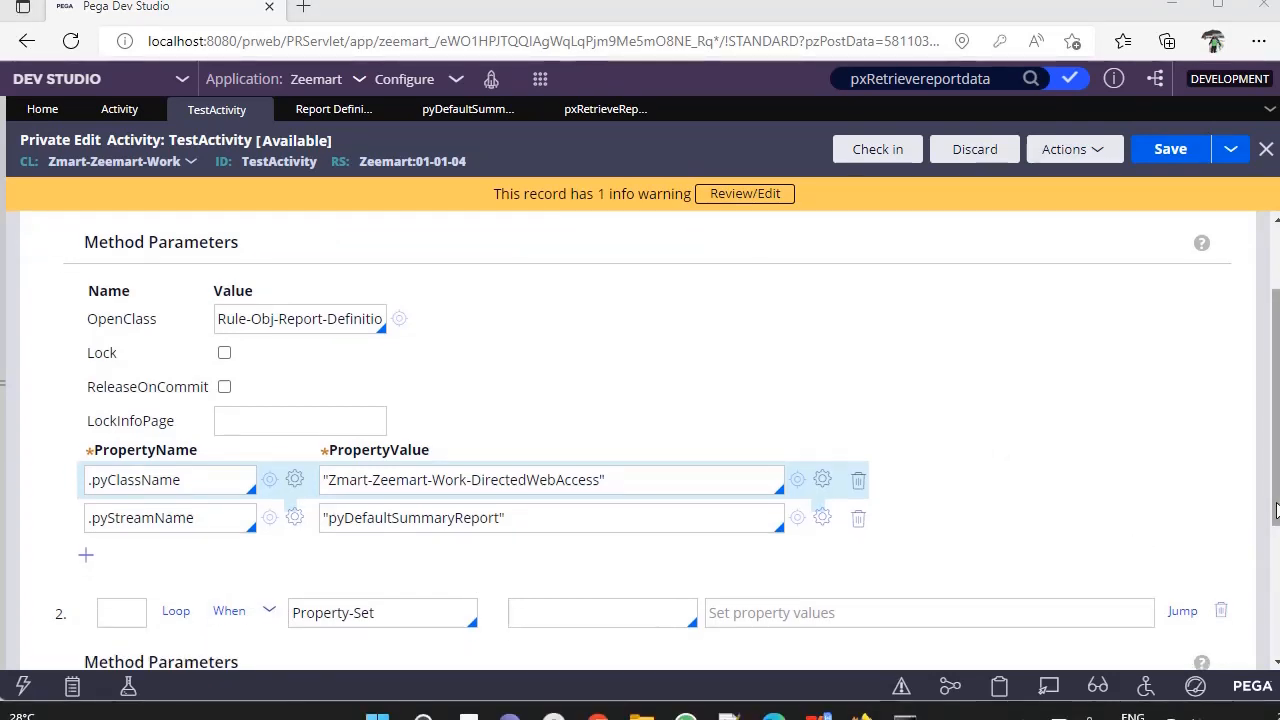
pyautogui.scroll(-3)
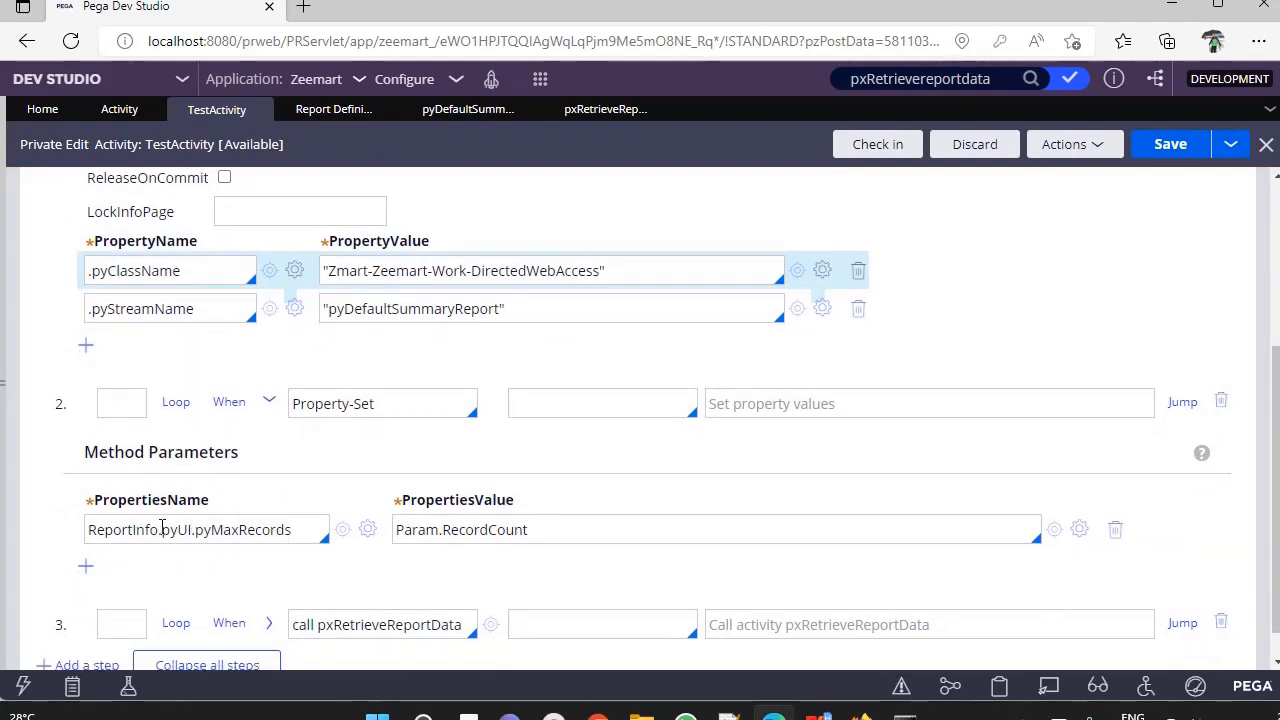
pyautogui.doubleClick(120, 528)
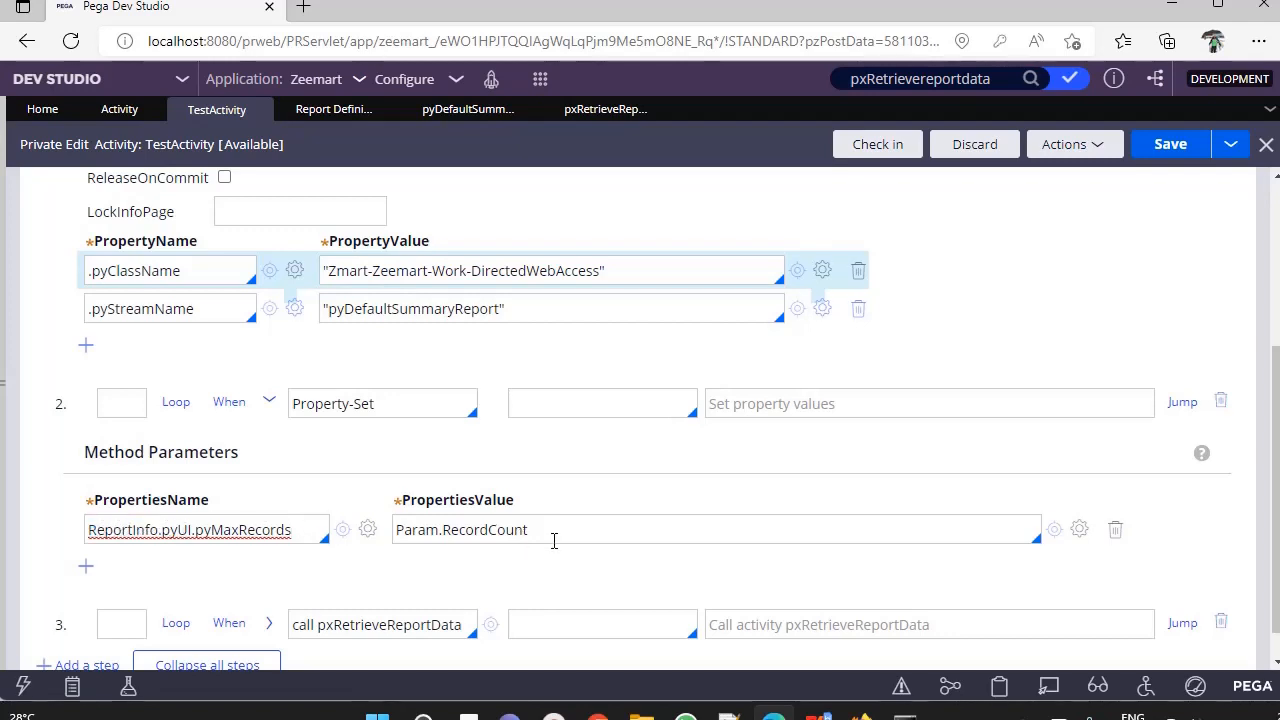
pyautogui.doubleClick(484, 528)
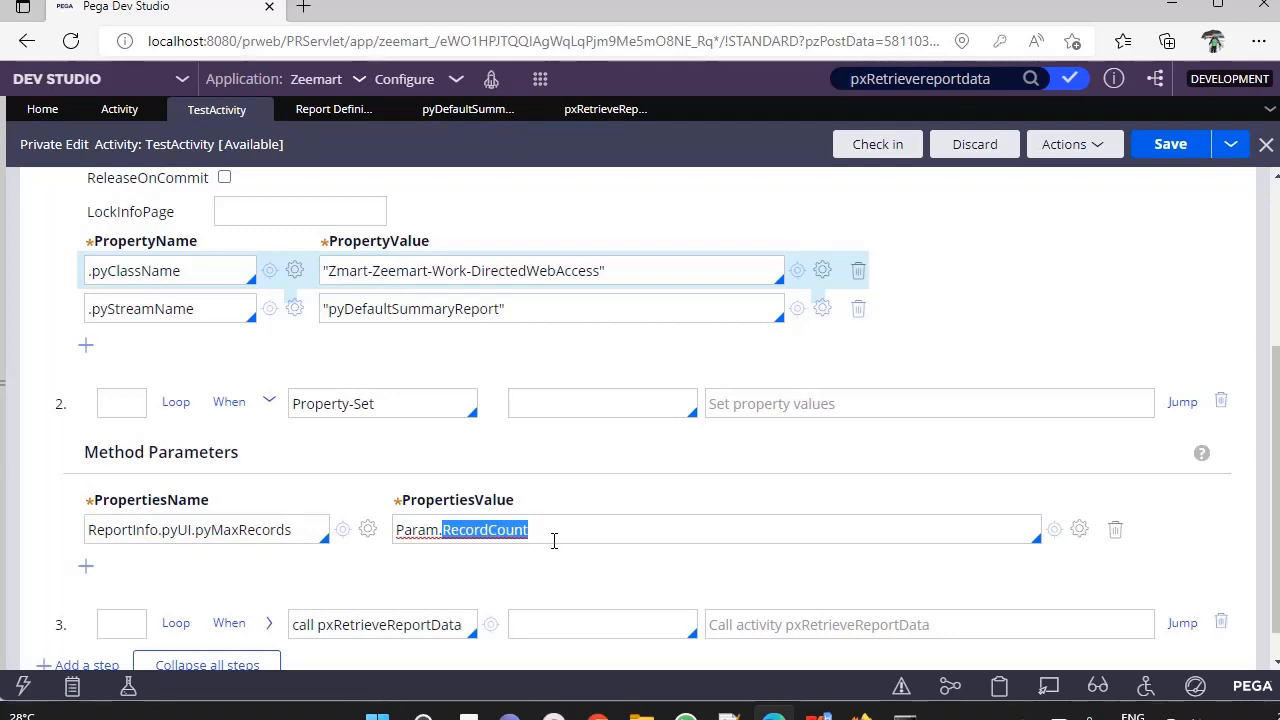
pyautogui.moveTo(270, 636)
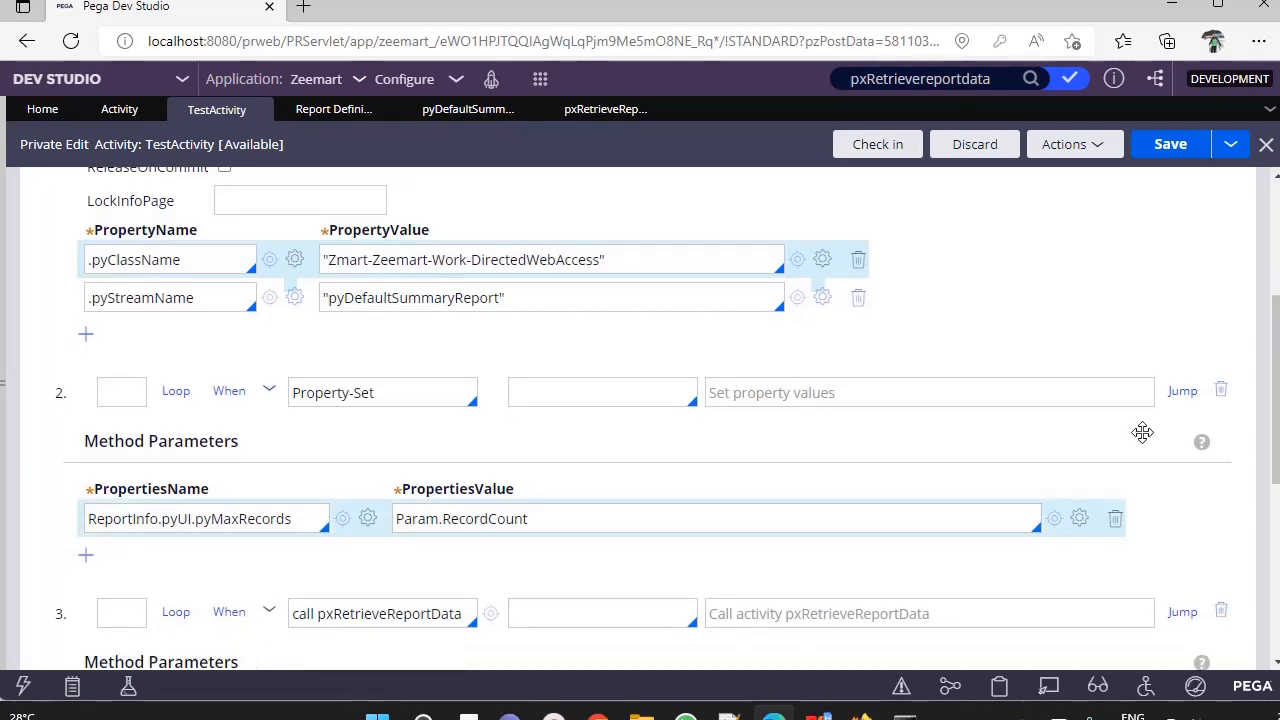
pyautogui.scroll(-3)
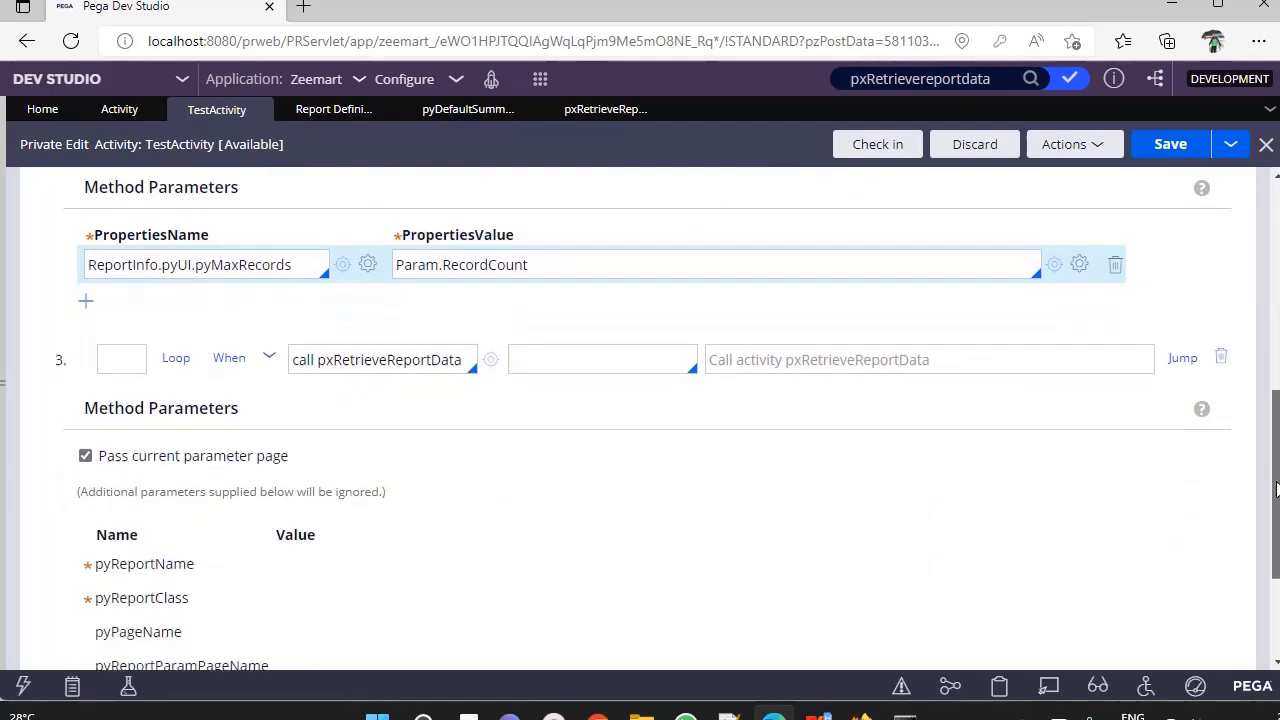
pyautogui.scroll(-3)
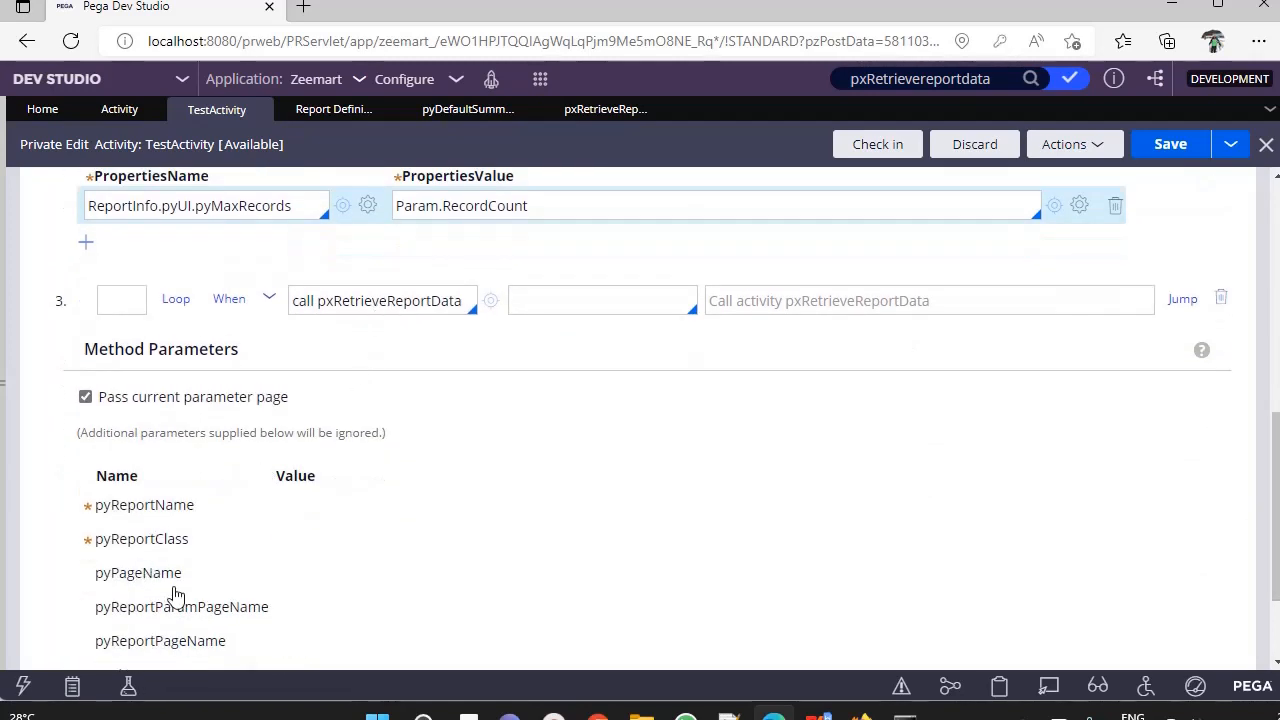
pyautogui.moveTo(390, 504)
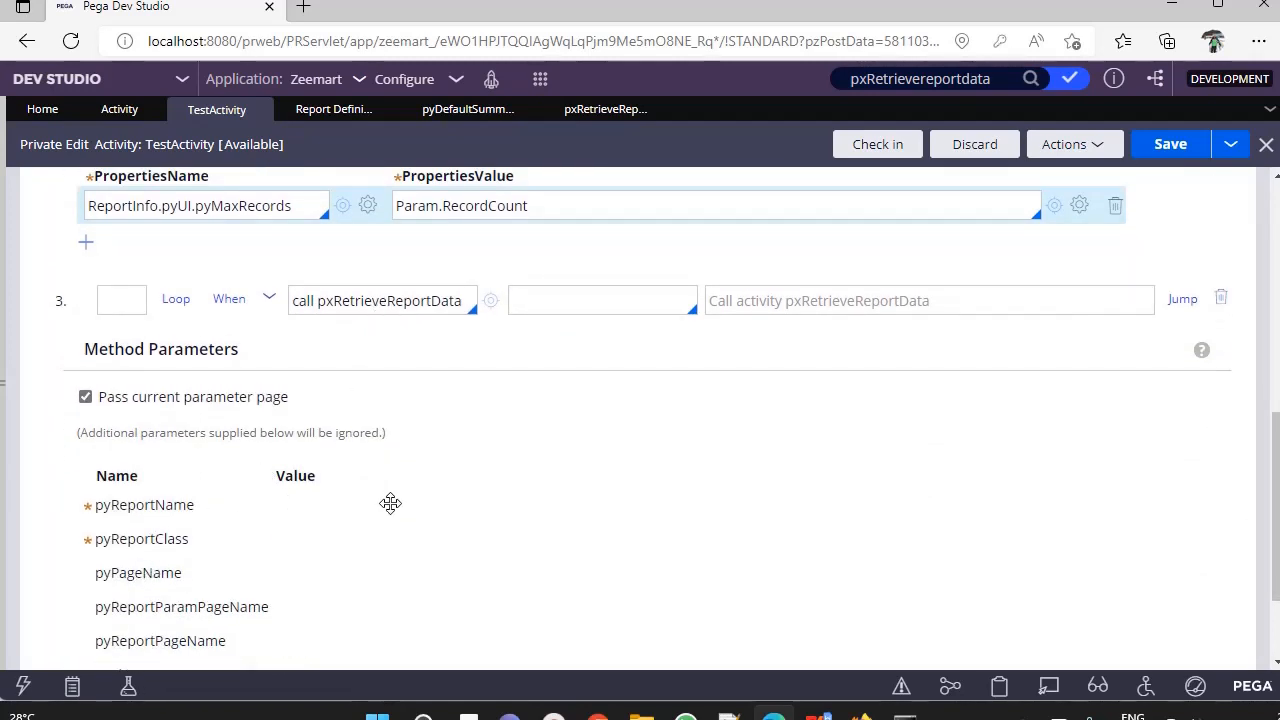
pyautogui.moveTo(378, 166)
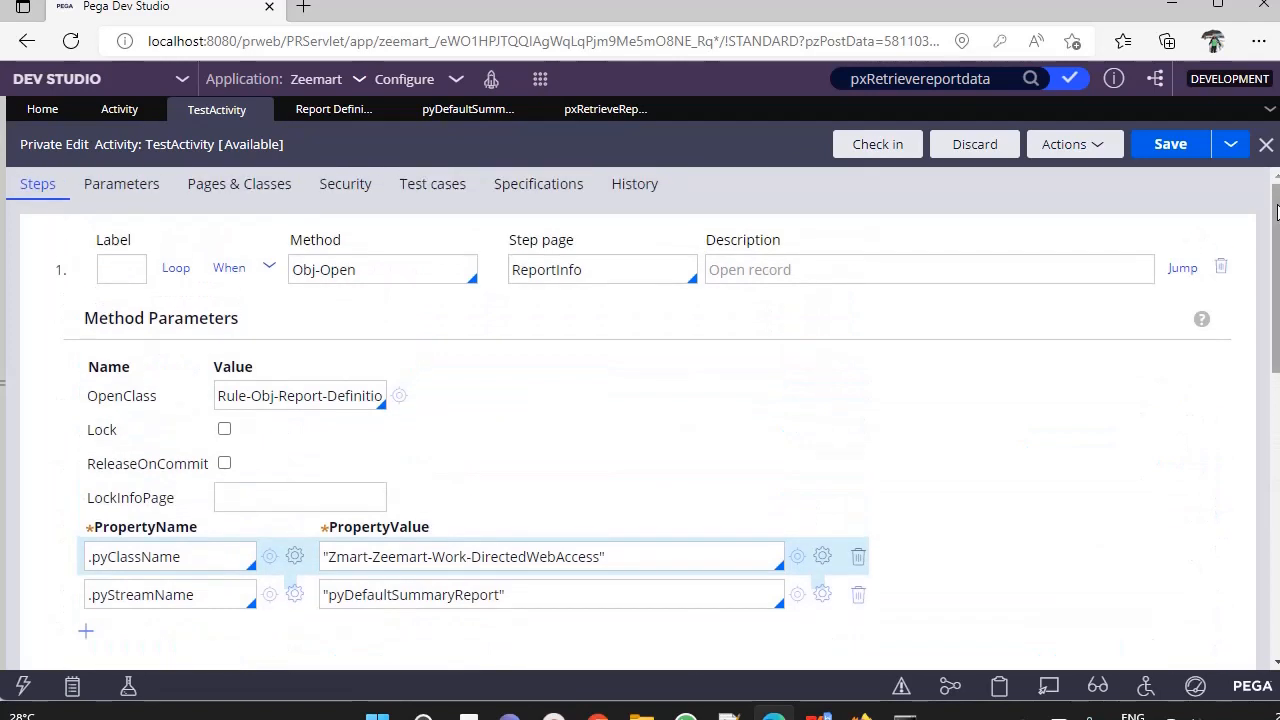
pyautogui.click(1170, 144)
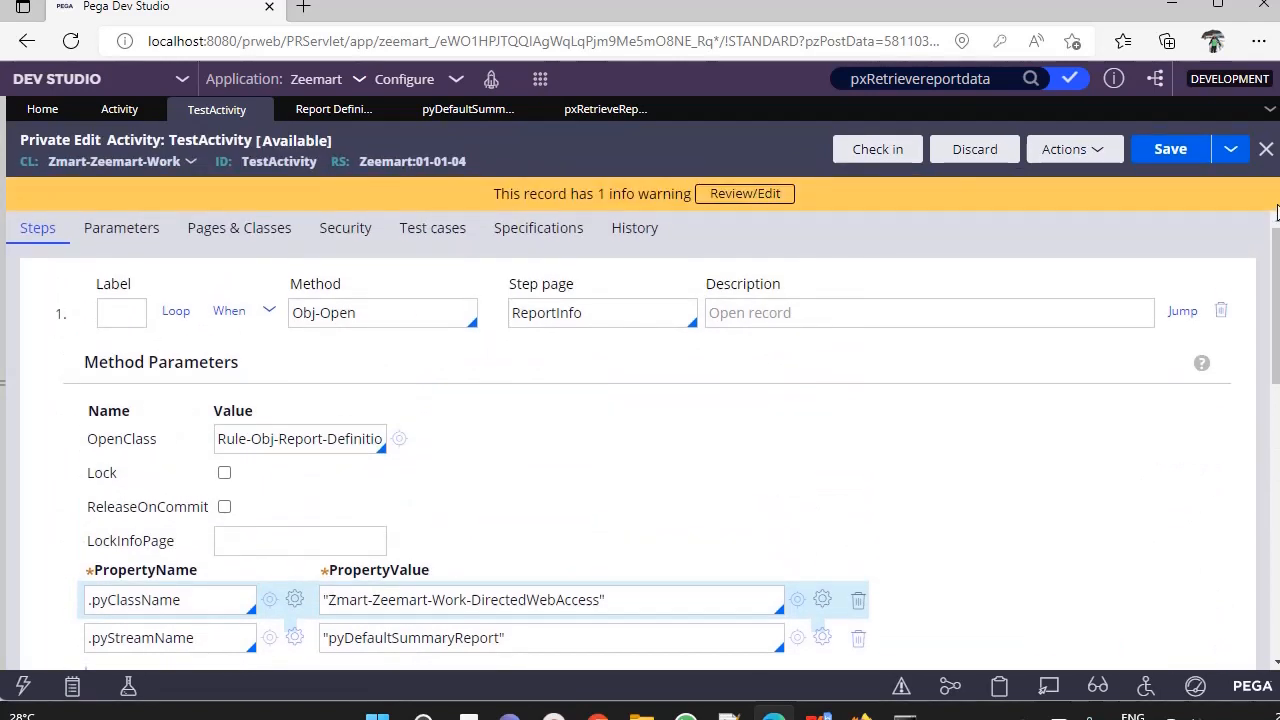